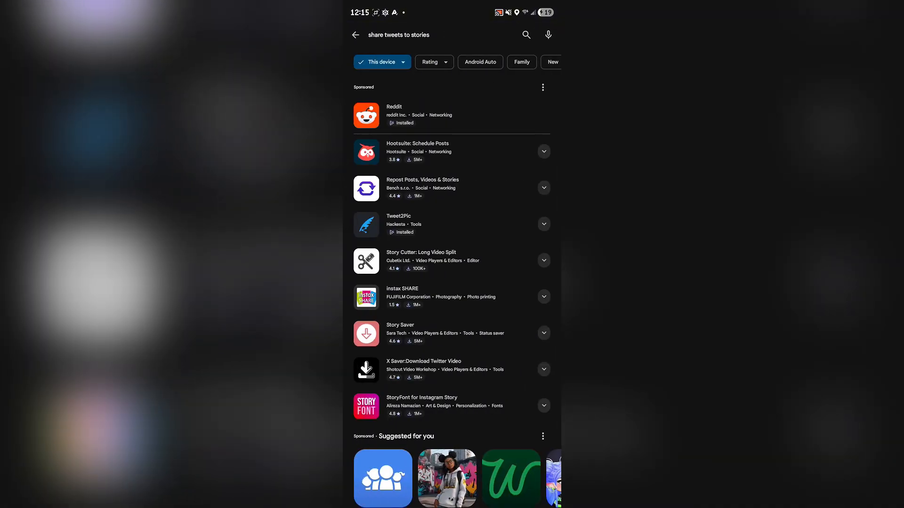
Step: Scroll the profile's Posts feed until the 'Bing > kagi' post is in view
scroll(down, 3)
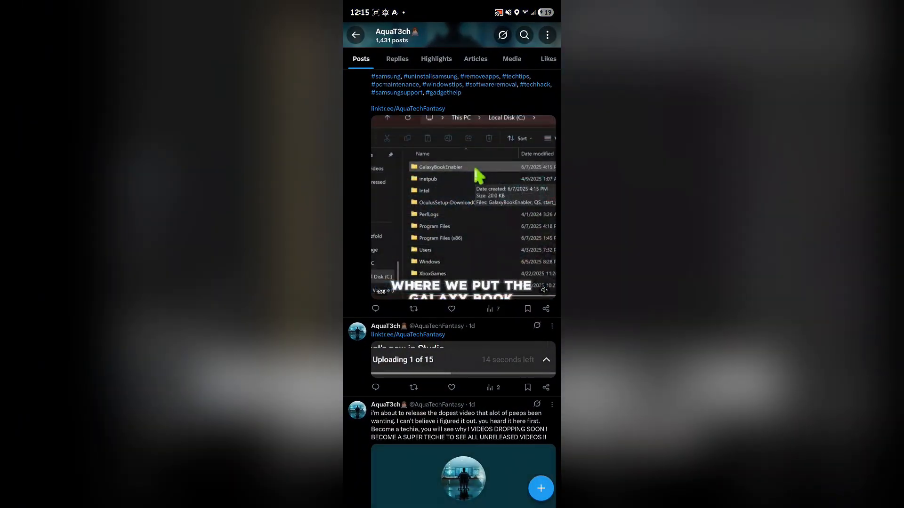
scroll(down, 3)
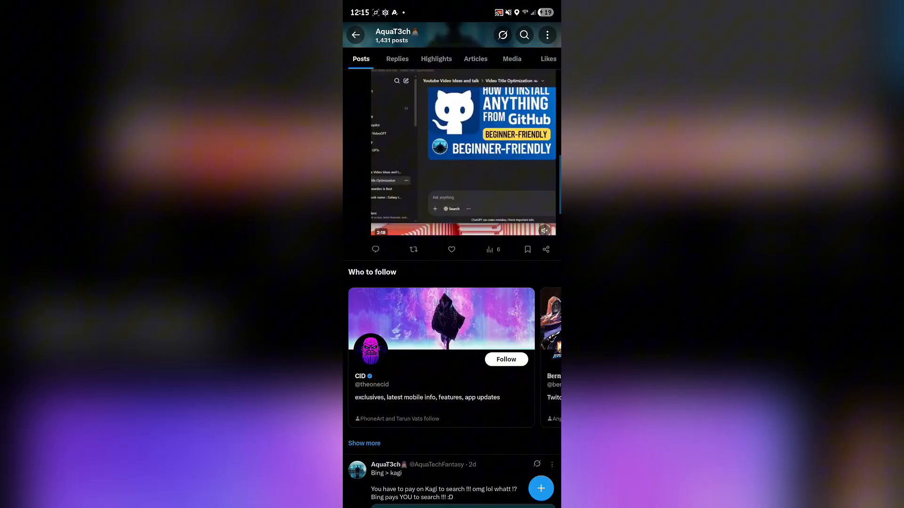
scroll(up, 3)
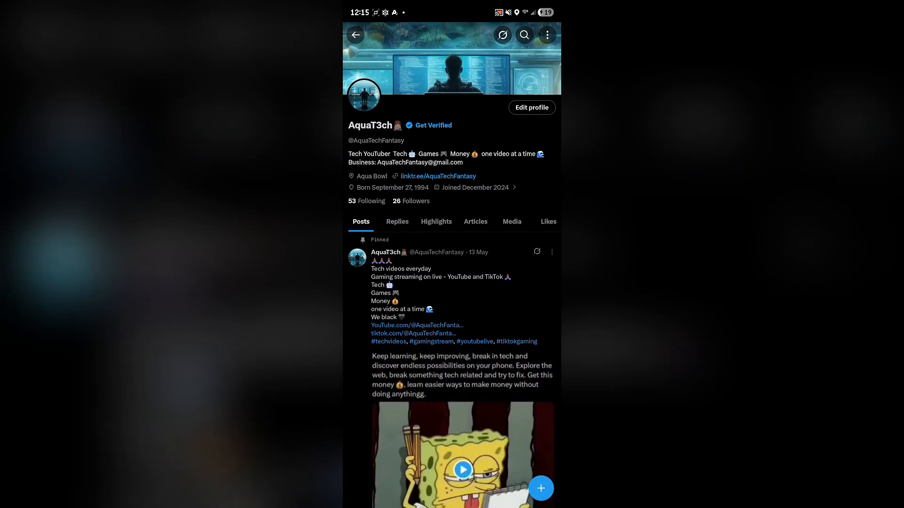
scroll(down, 3)
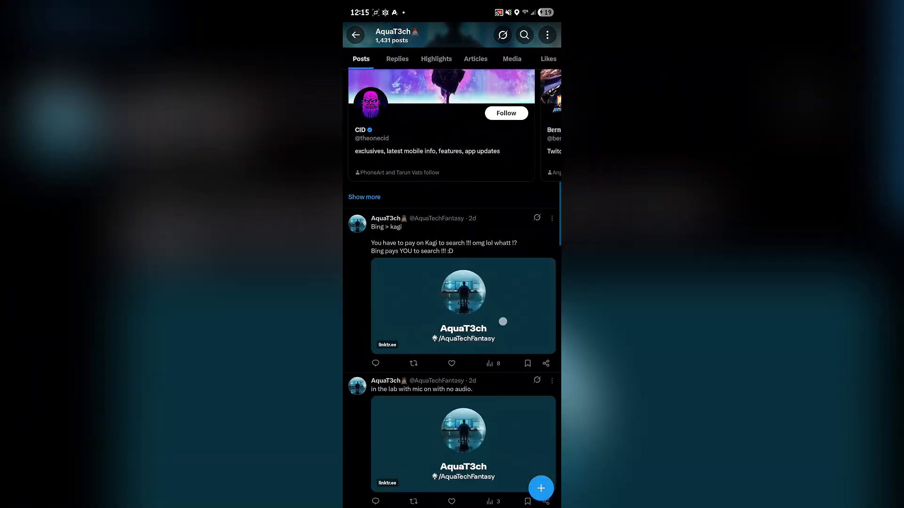
scroll(down, 3)
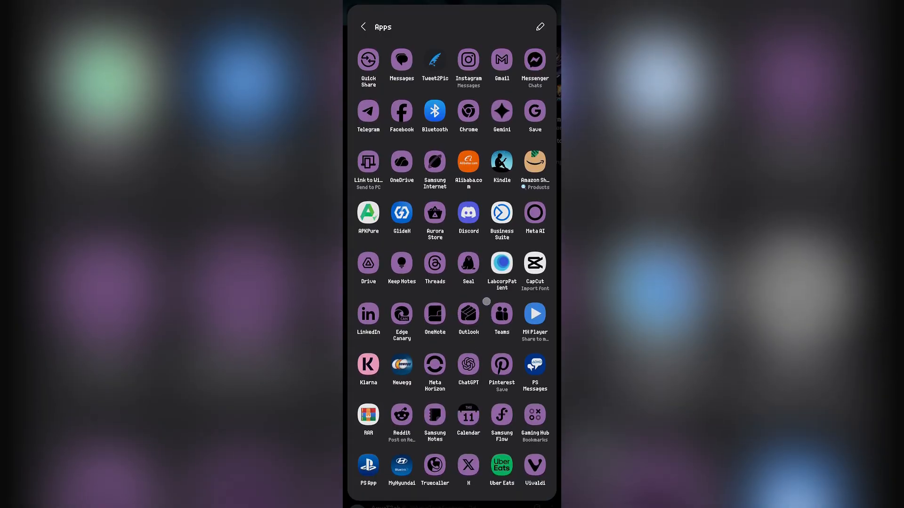
Step: Send the post's link to Tweet2Pic from the share sheet's app list
click(434, 62)
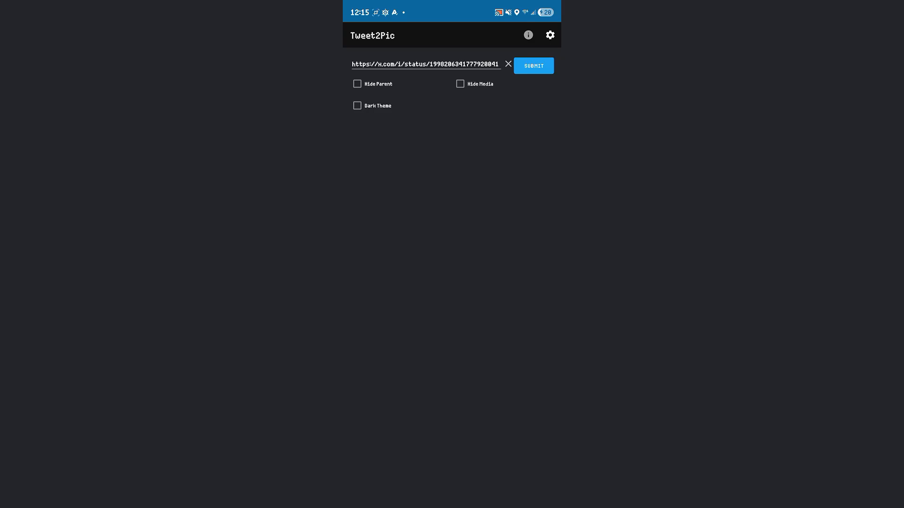
Step: Submit the link so Tweet2Pic renders the post as an image
click(532, 65)
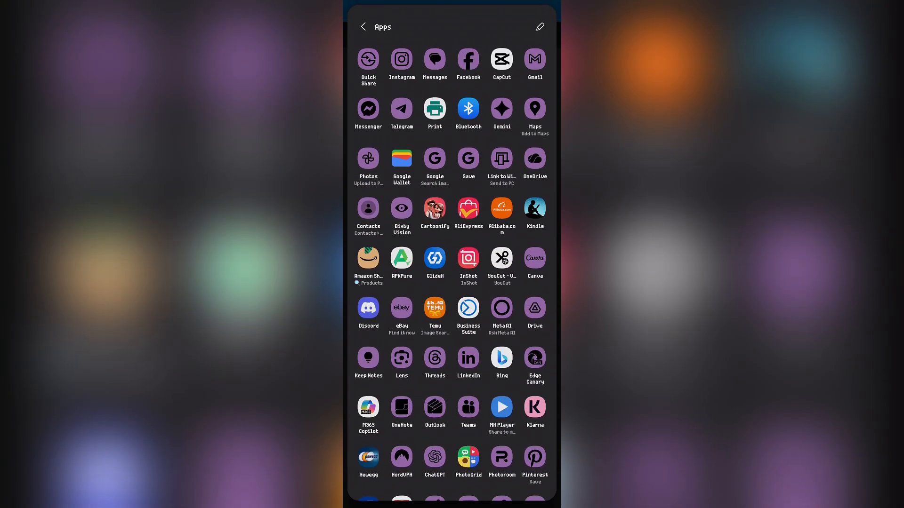
Step: Edit the favourite share targets, keeping Instagram Stories checked, and confirm with Done
click(539, 26)
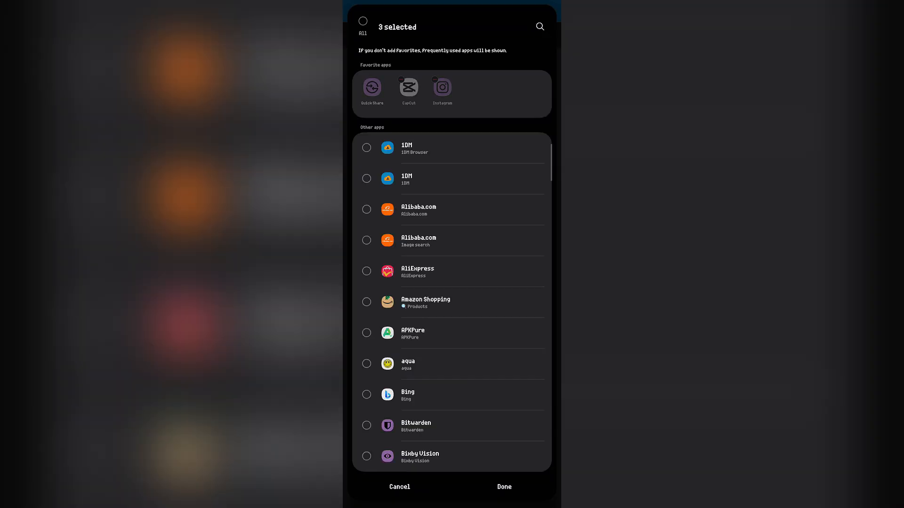
scroll(down, 3)
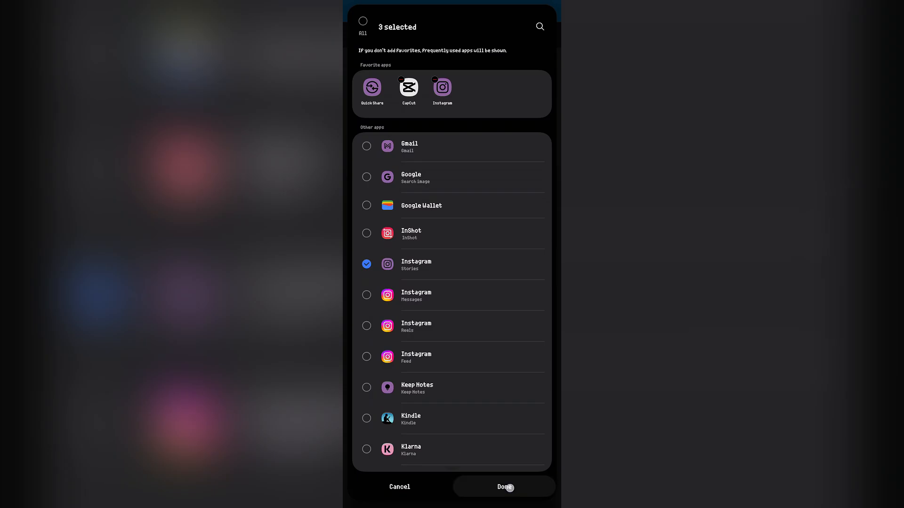
click(504, 487)
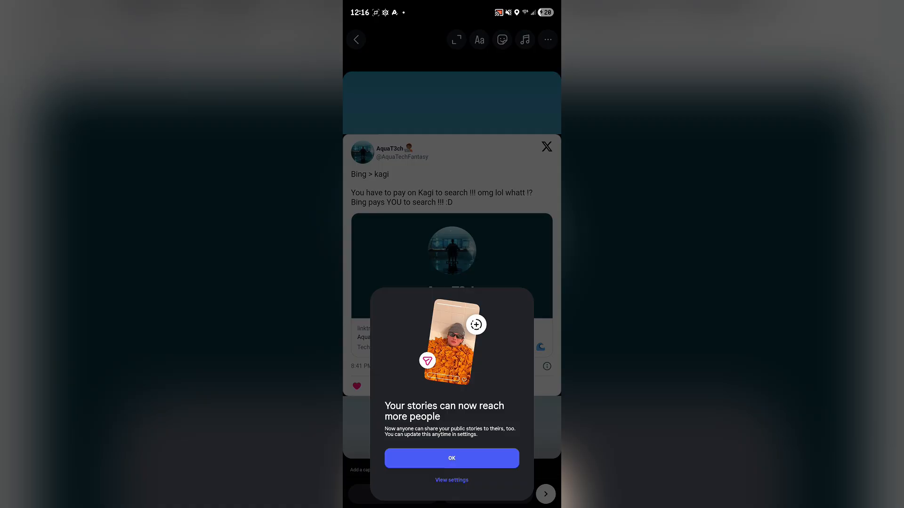
Step: Dismiss the story-reach notice and continue to the story share options with Your story selected
click(451, 458)
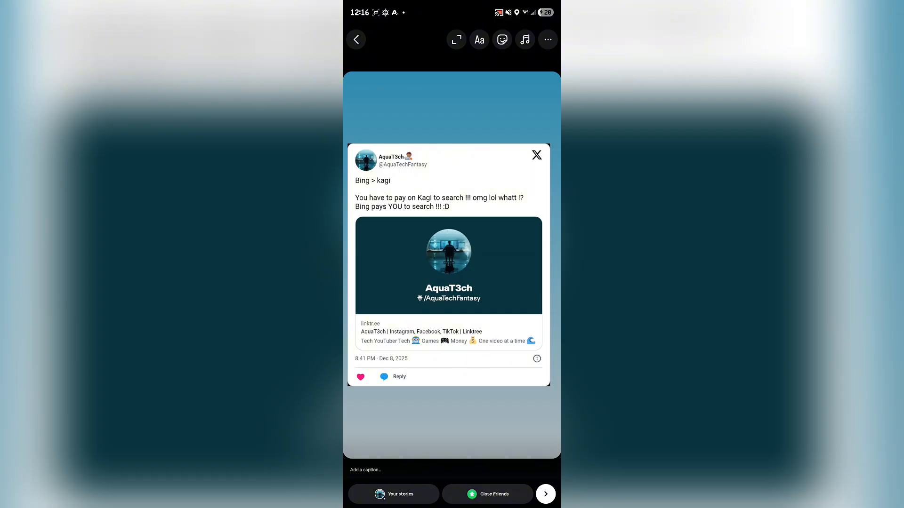
click(545, 495)
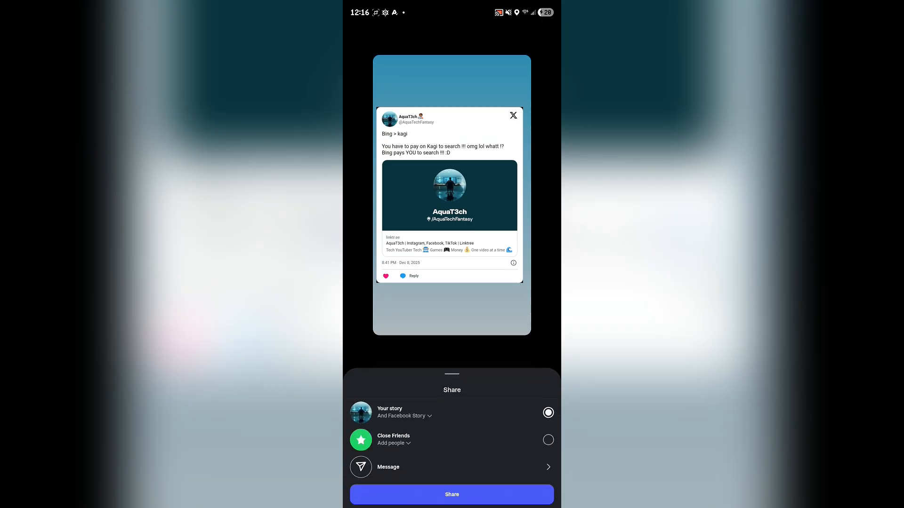